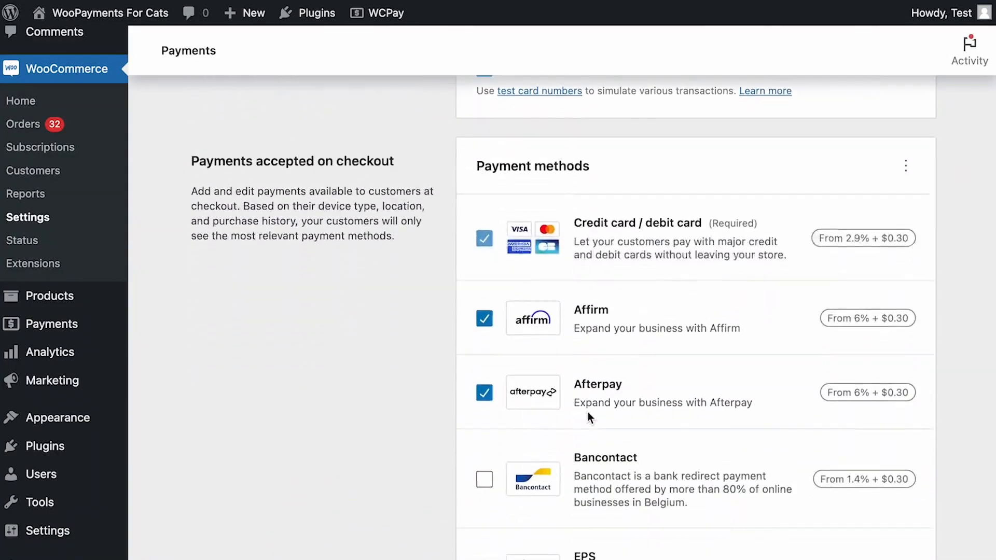
Scroll down through the WooCommerce Payments settings page.
scroll(down, 3)
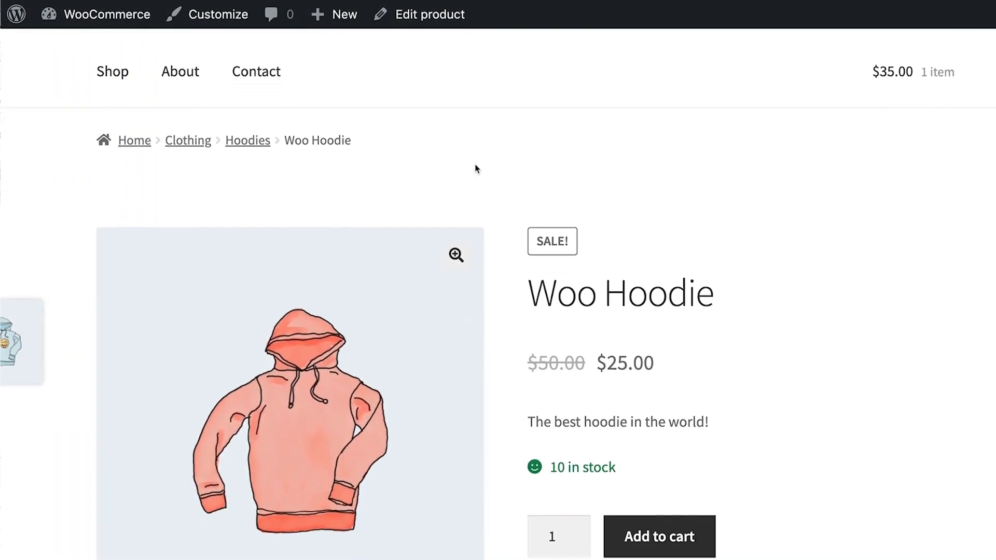
scroll(down, 3)
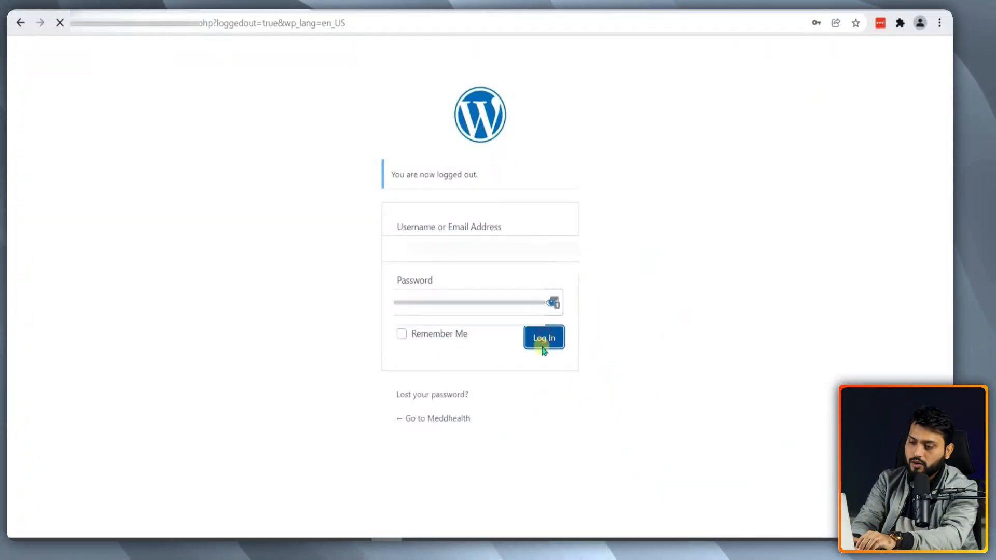
Log in to the admin and generate a CSV export of all products and columns.
click(543, 337)
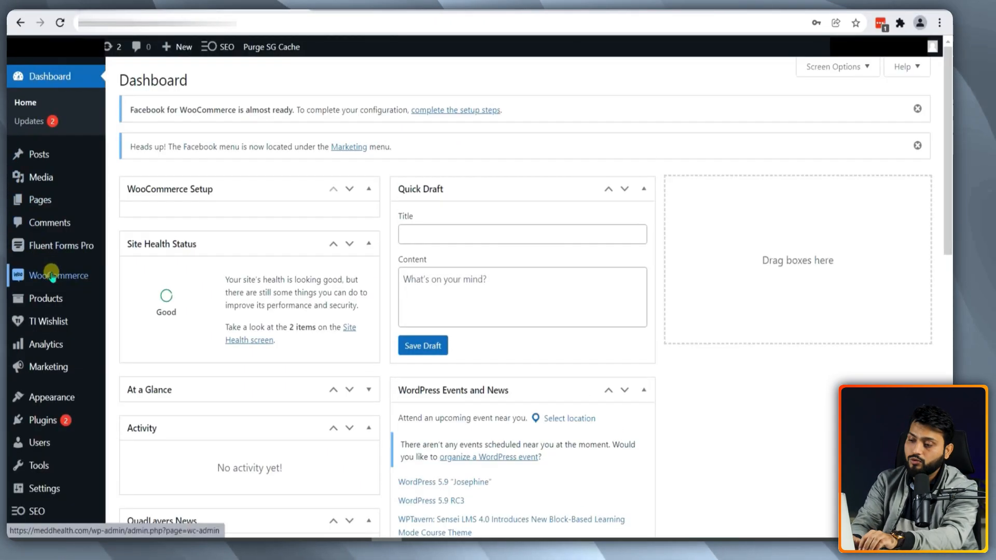
mouse_move(45, 299)
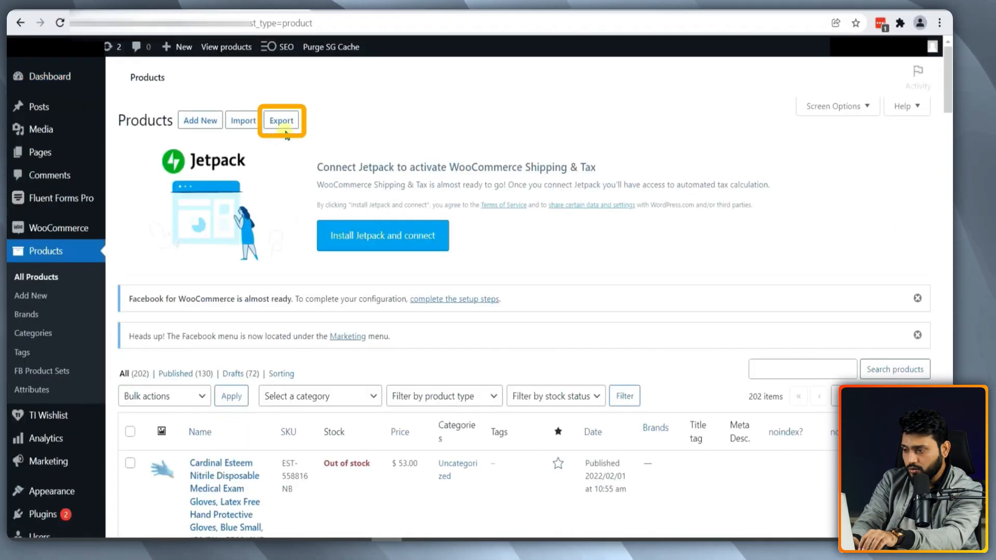
click(281, 120)
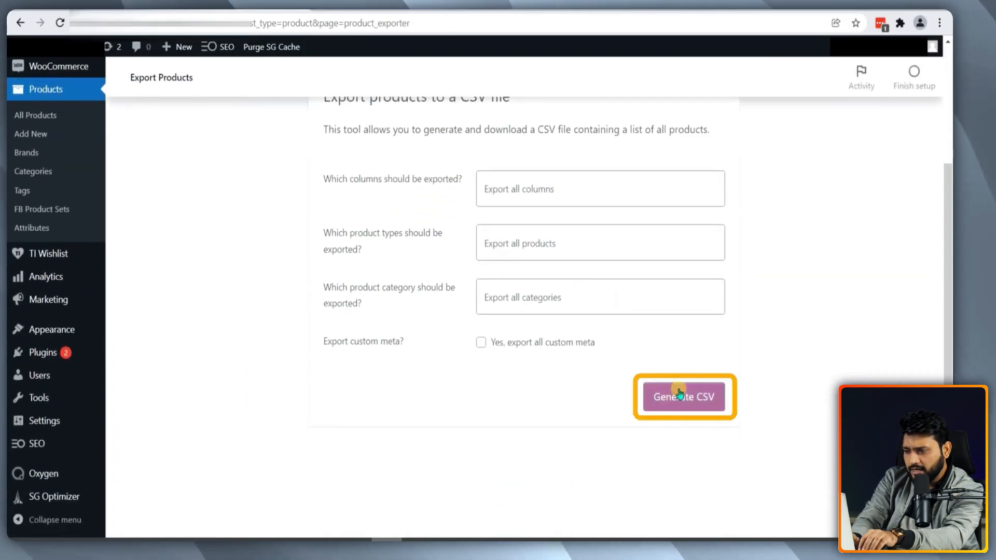
click(684, 396)
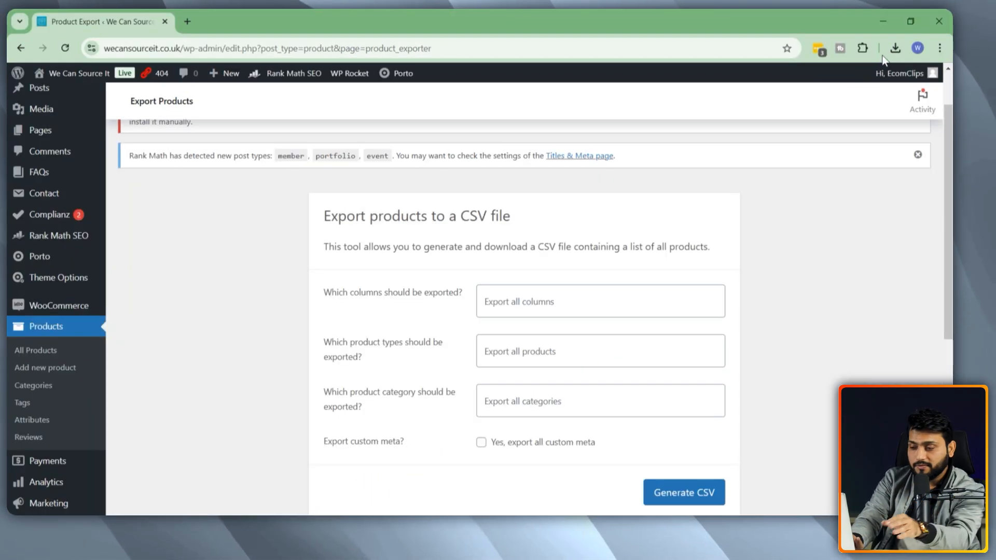
mouse_move(585, 262)
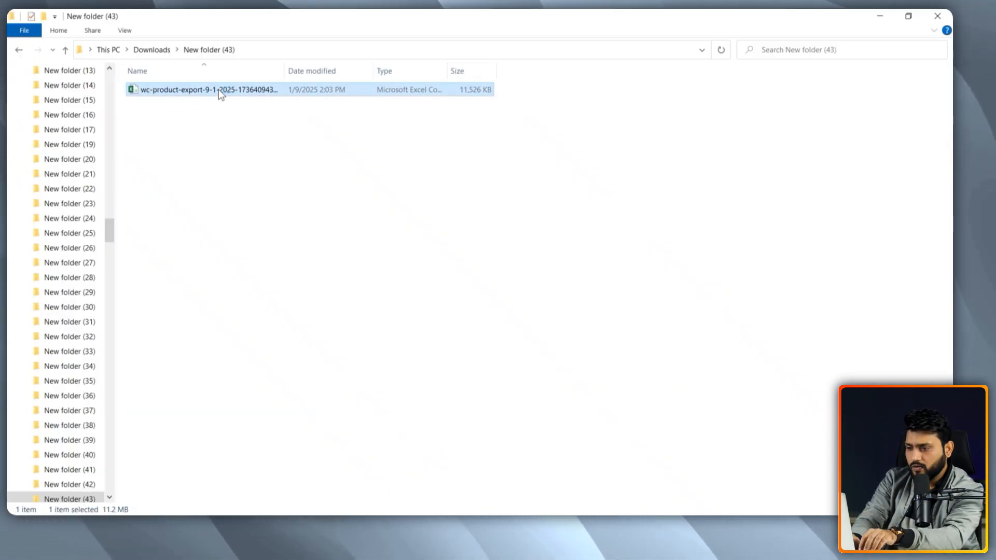
Open the wc-product-export CSV from Downloads > New folder (43) in Excel.
double_click(207, 88)
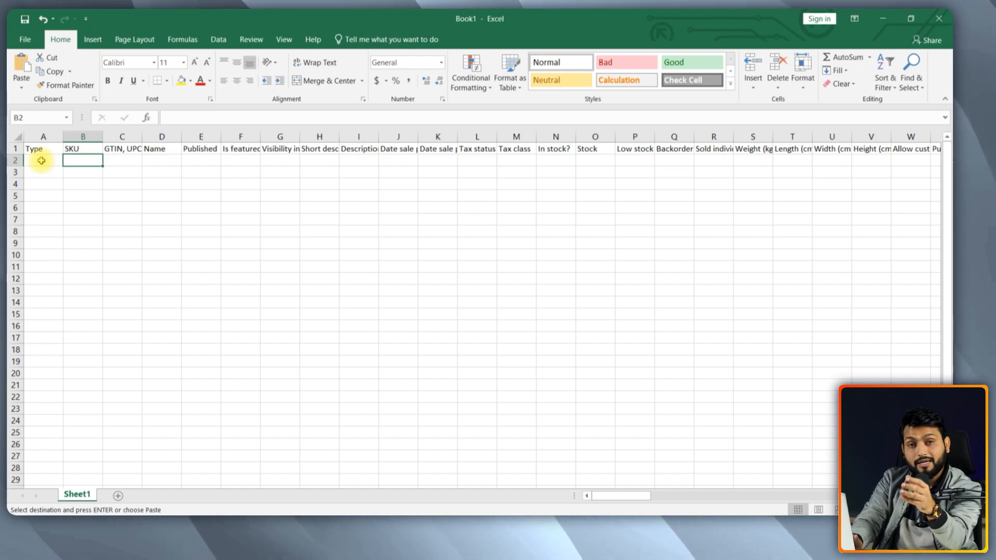
Enter 'simple' and 'variation' product types in column A and SKUs in column B.
click(43, 160)
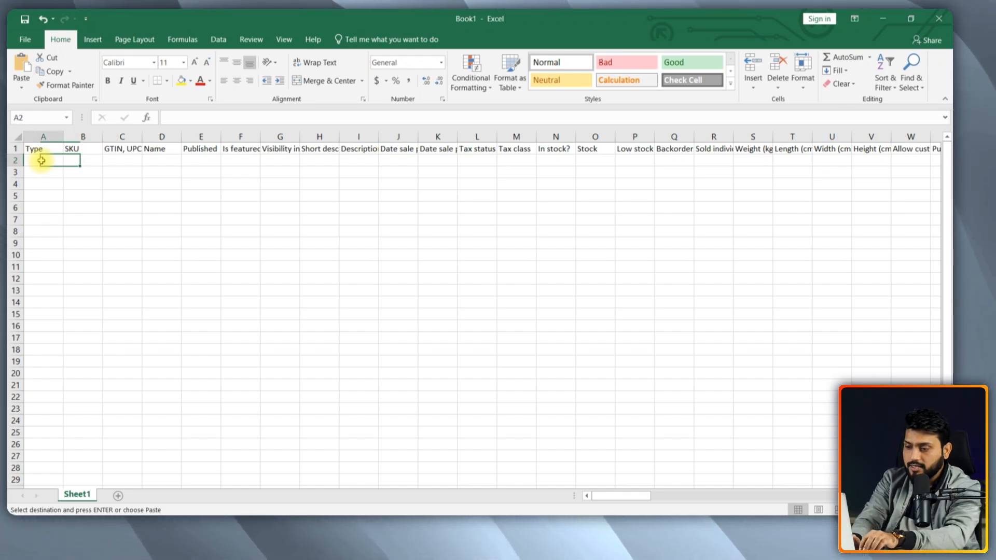
text(simple)
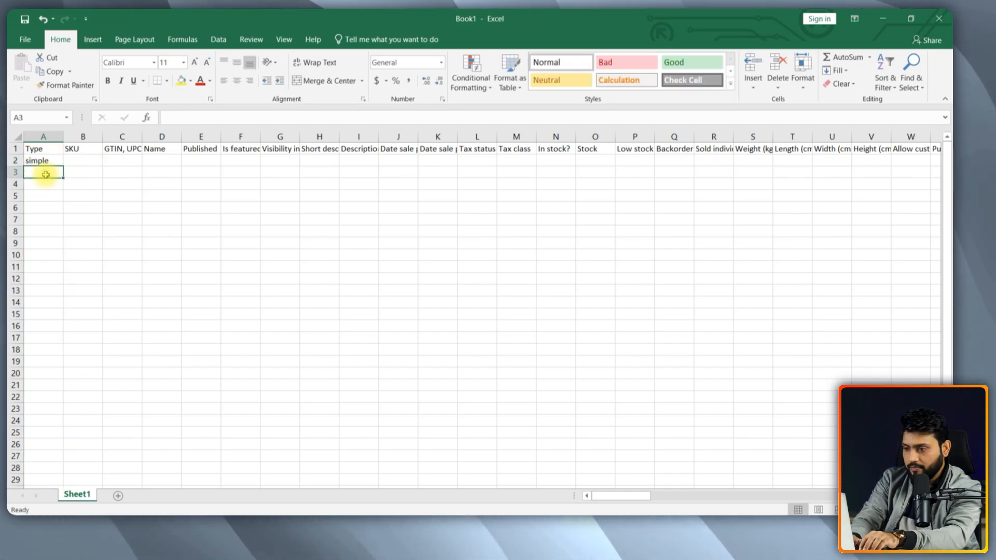
text(variatio)
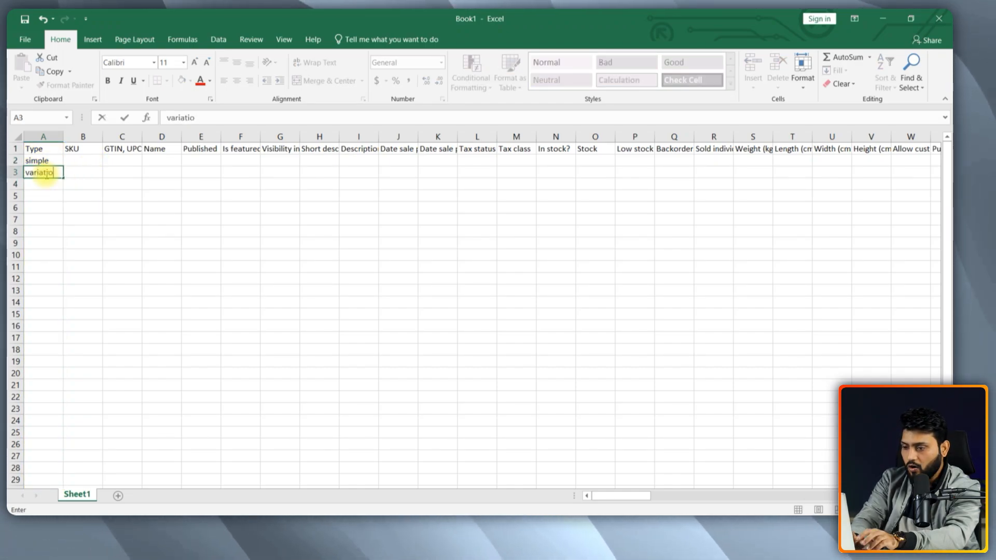
click(82, 160)
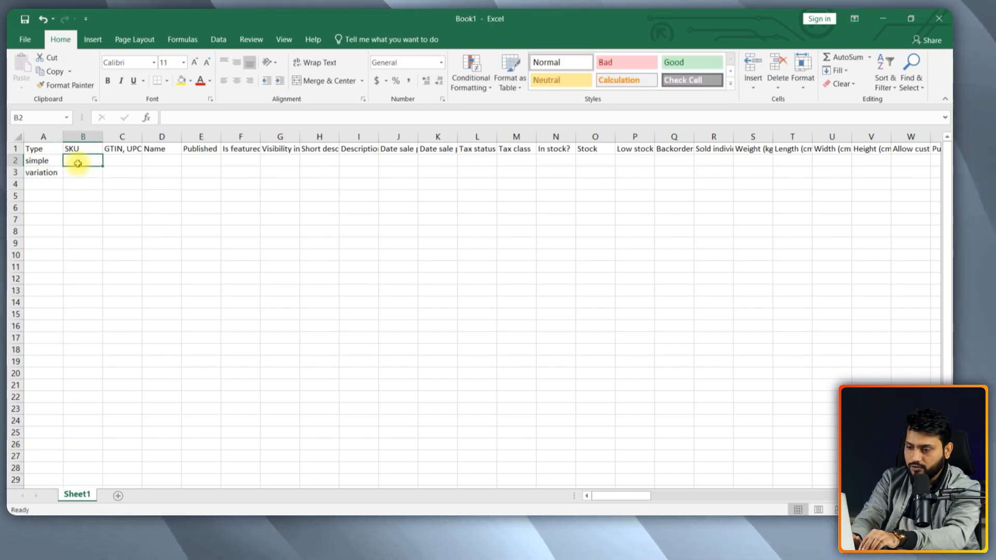
click(42, 172)
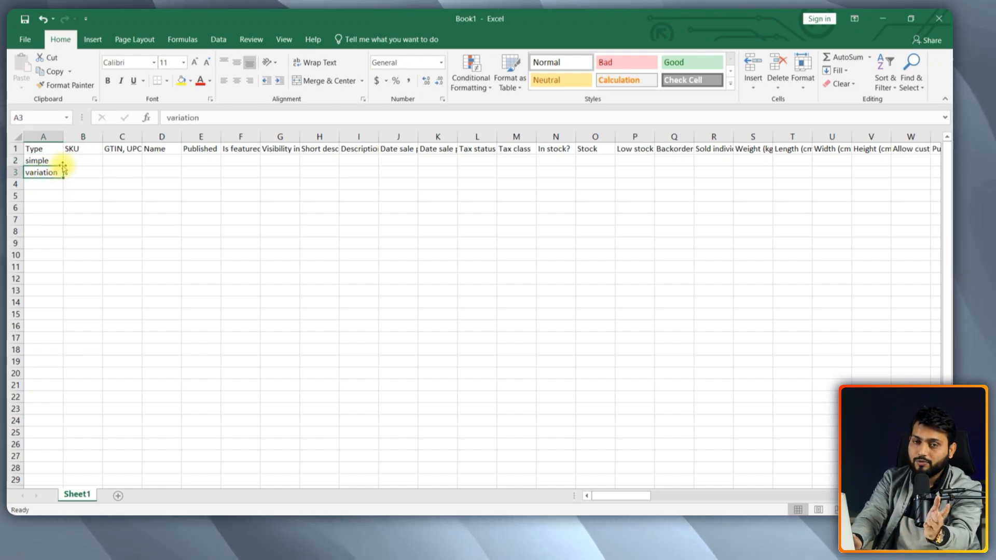
click(83, 160)
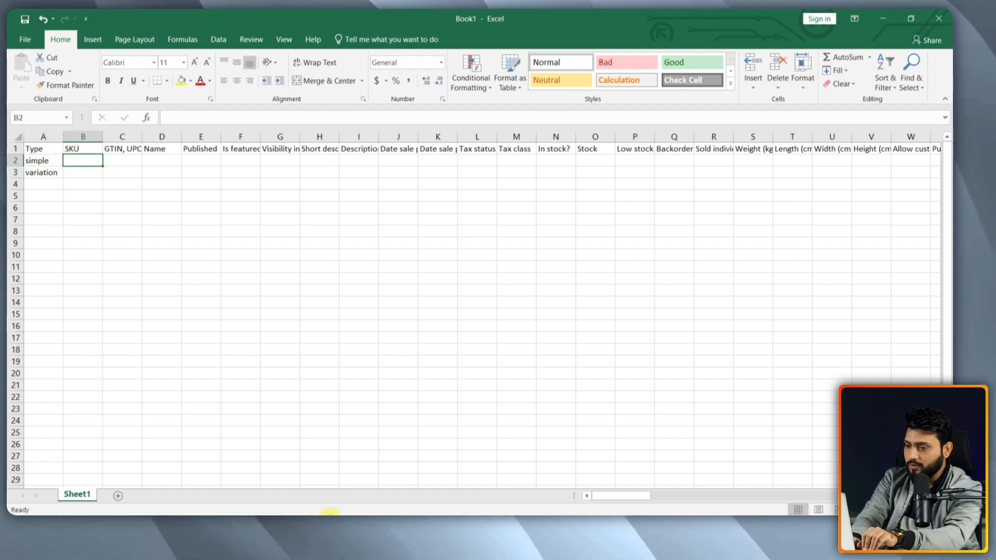
click(43, 183)
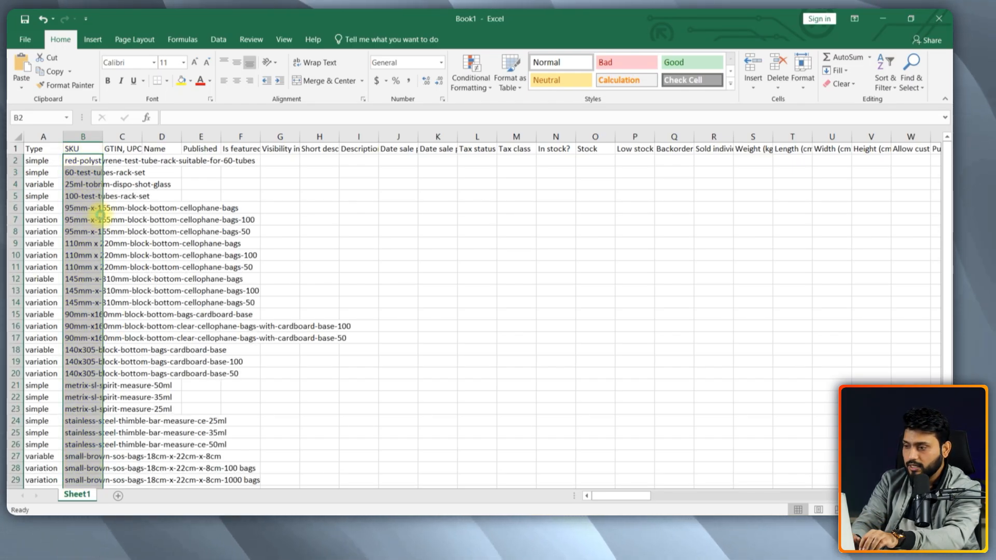
click(121, 136)
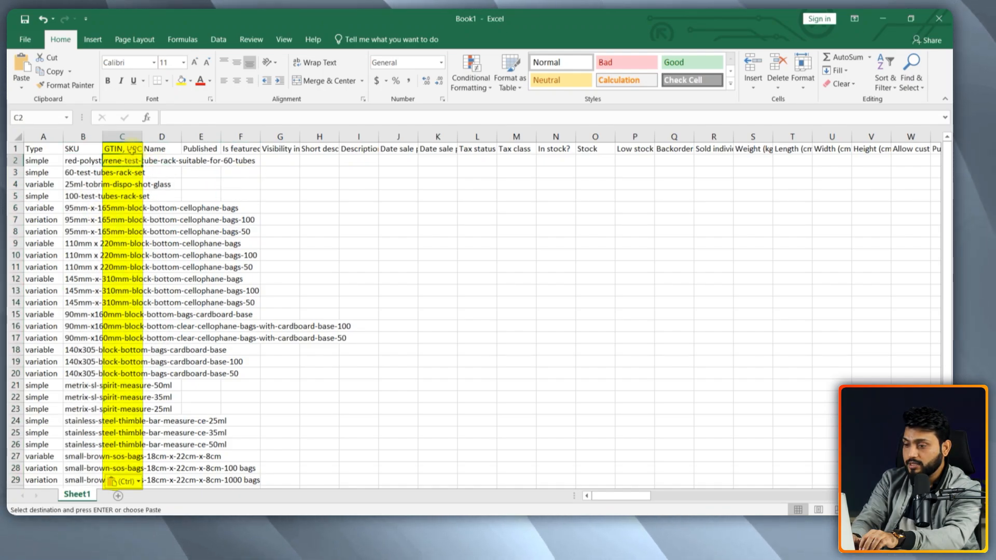
click(122, 148)
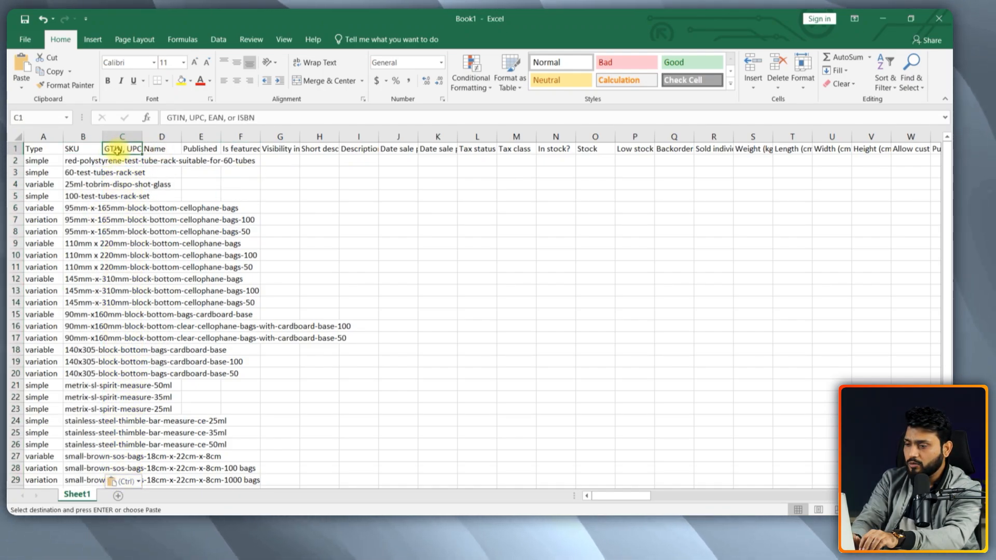
Enter 'visible' visibility and paste tax status, in-stock and stock values into columns L, N, O.
click(161, 149)
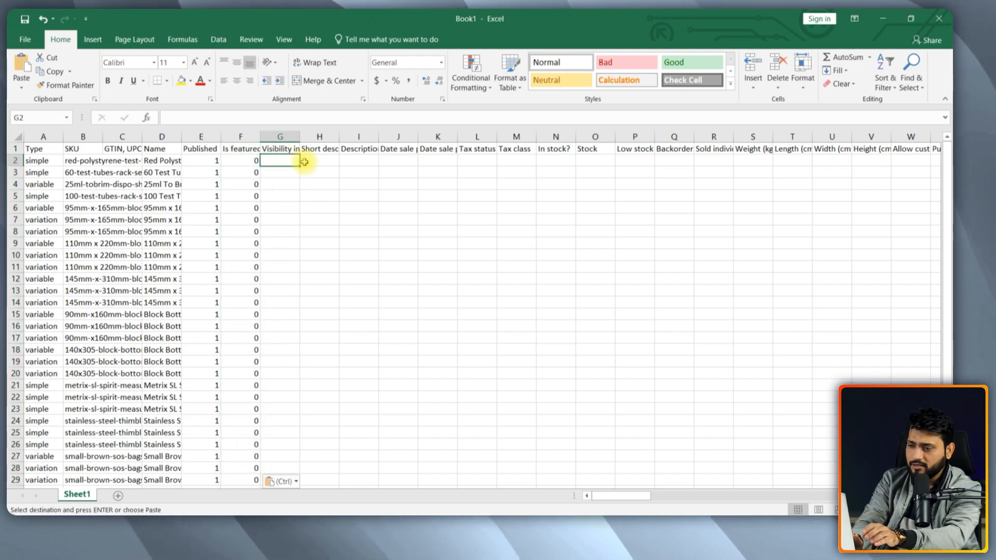
text(visible)
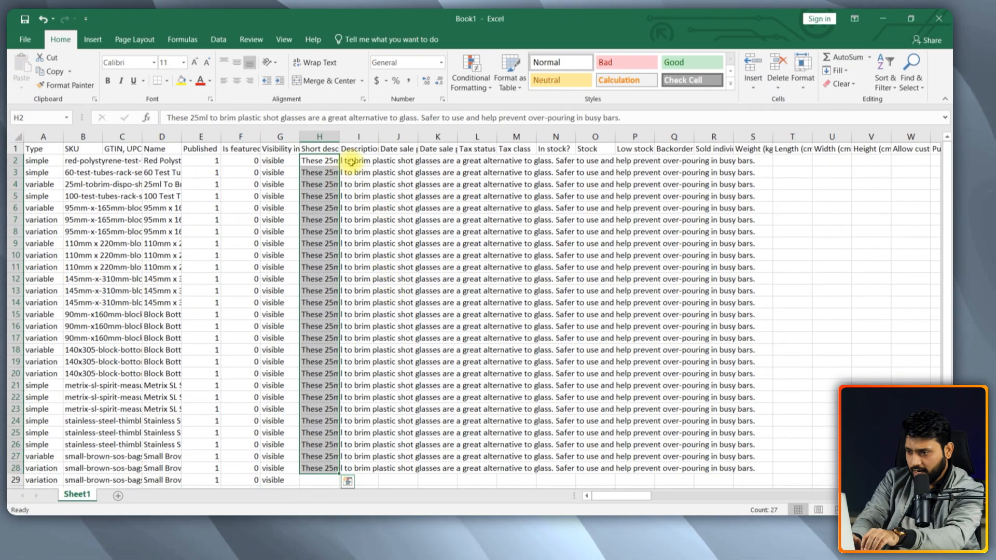
click(359, 160)
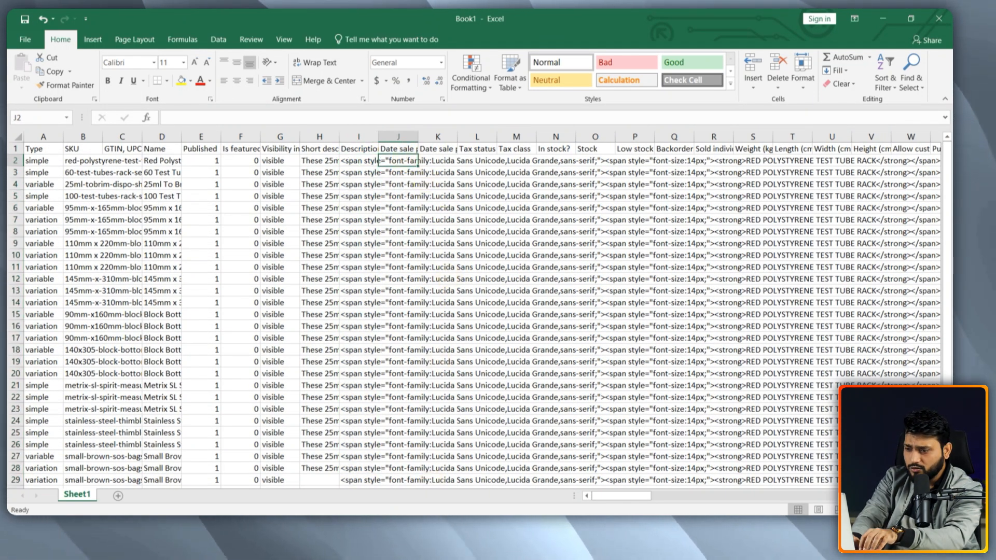
click(397, 136)
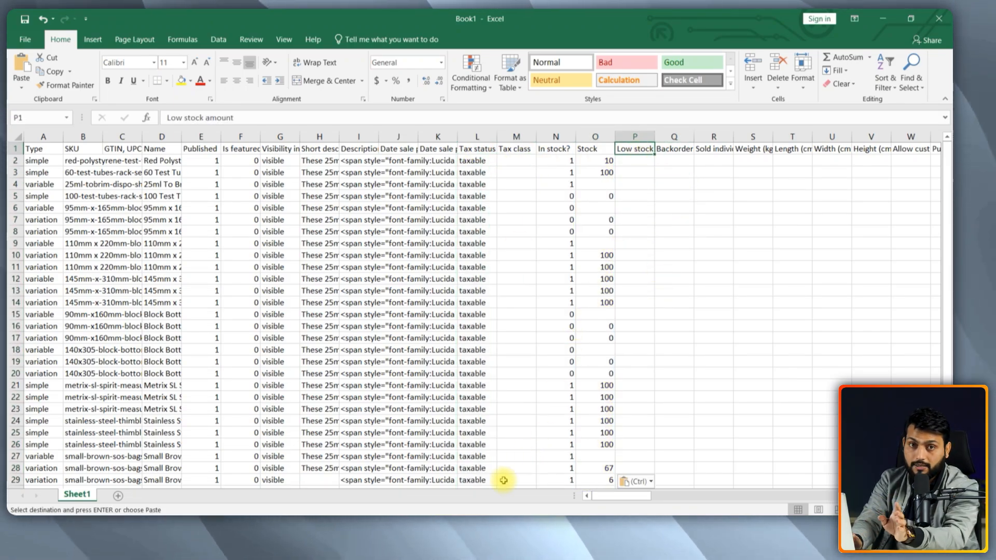
Paste backorder values at Q2, enter weight 10 in T2, and paste category names.
click(673, 136)
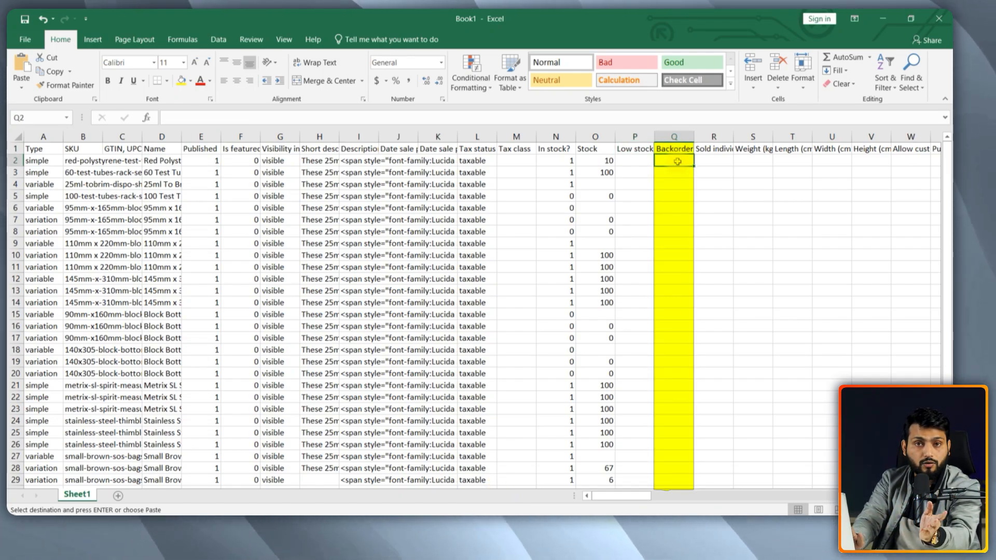
key(ctrl+v)
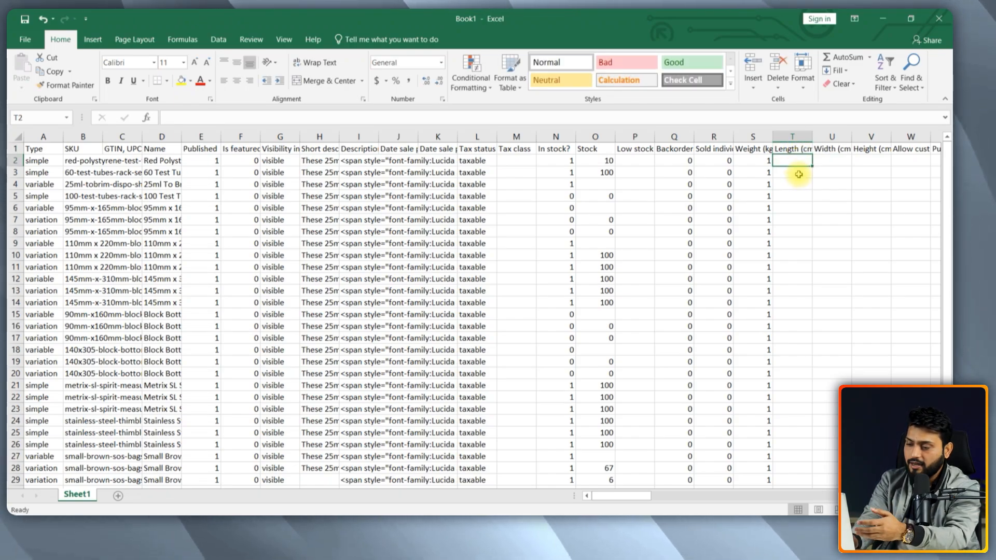
mouse_move(799, 187)
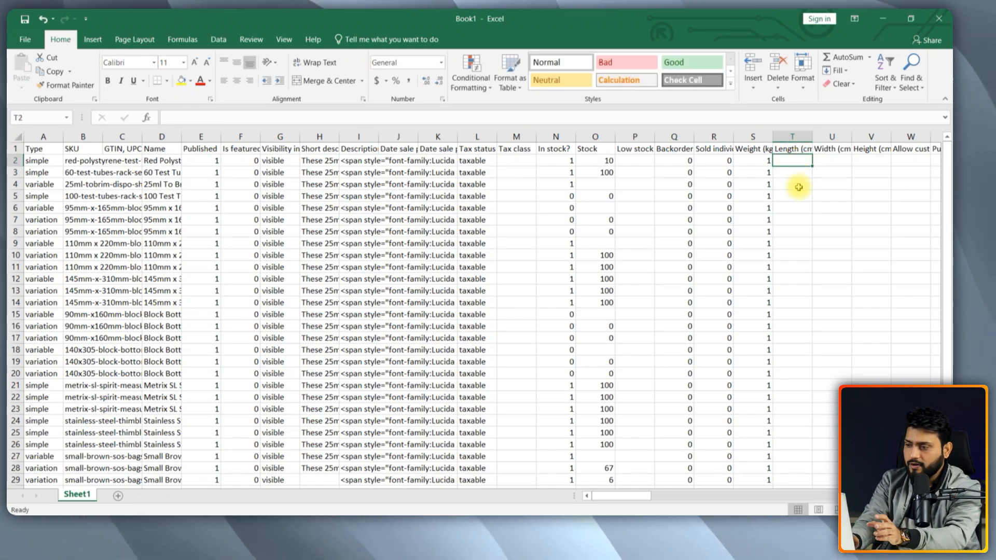
text(10)
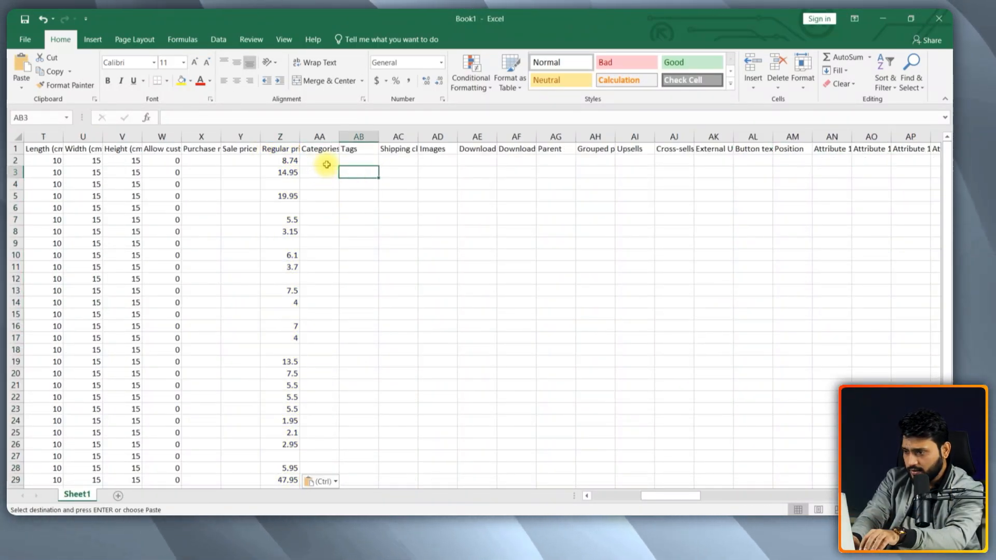
click(319, 161)
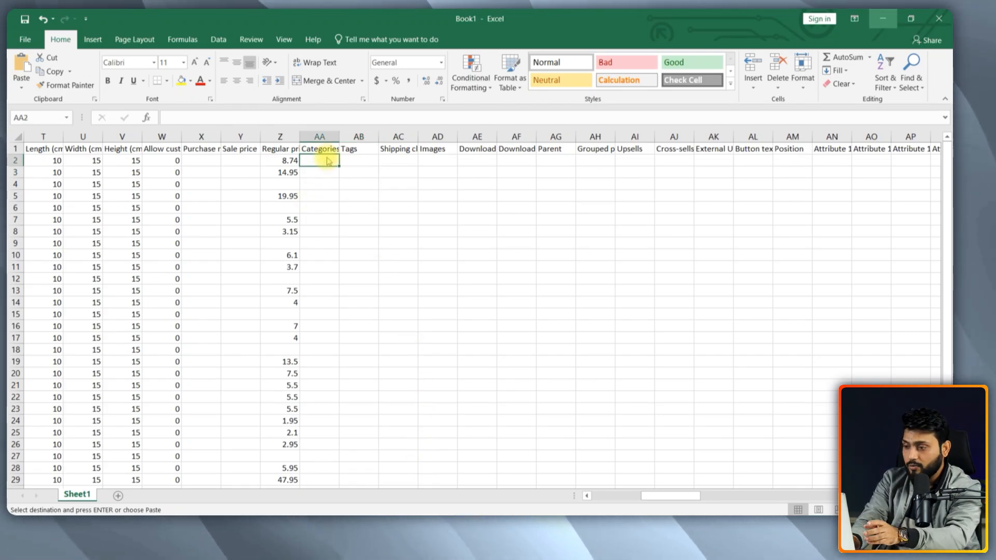
key(ctrl+v)
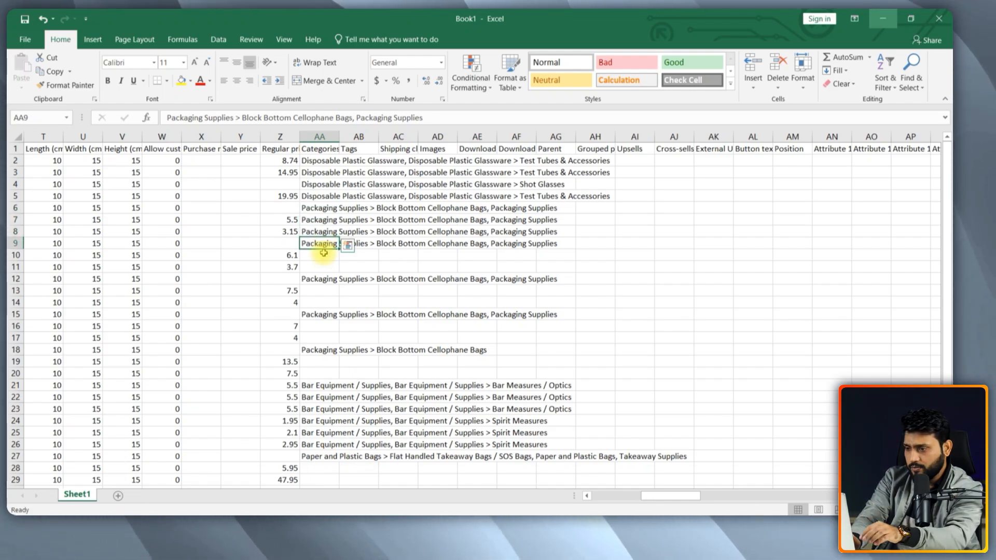
Select the Tags, Images and attribute cells and paste in the copied data.
drag(319, 243, 320, 456)
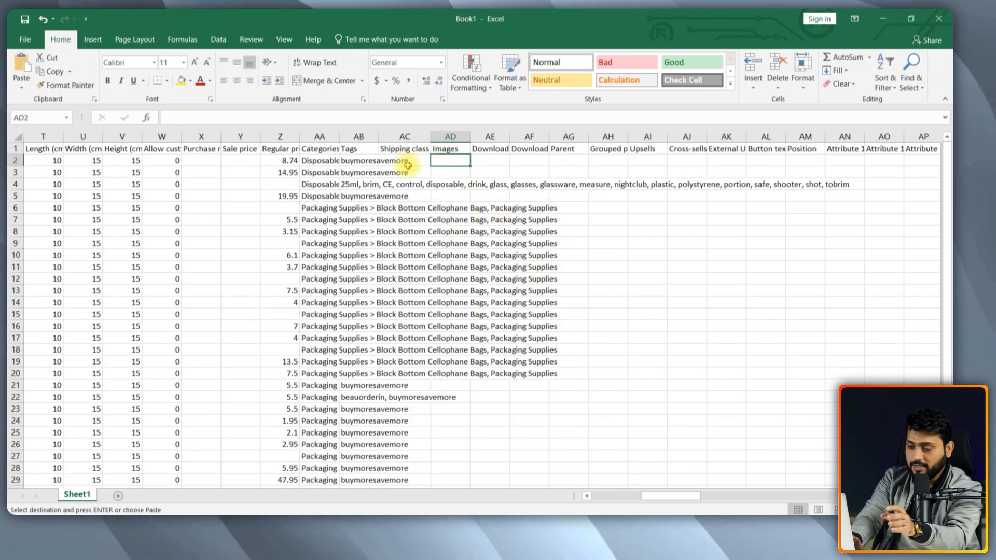
click(450, 149)
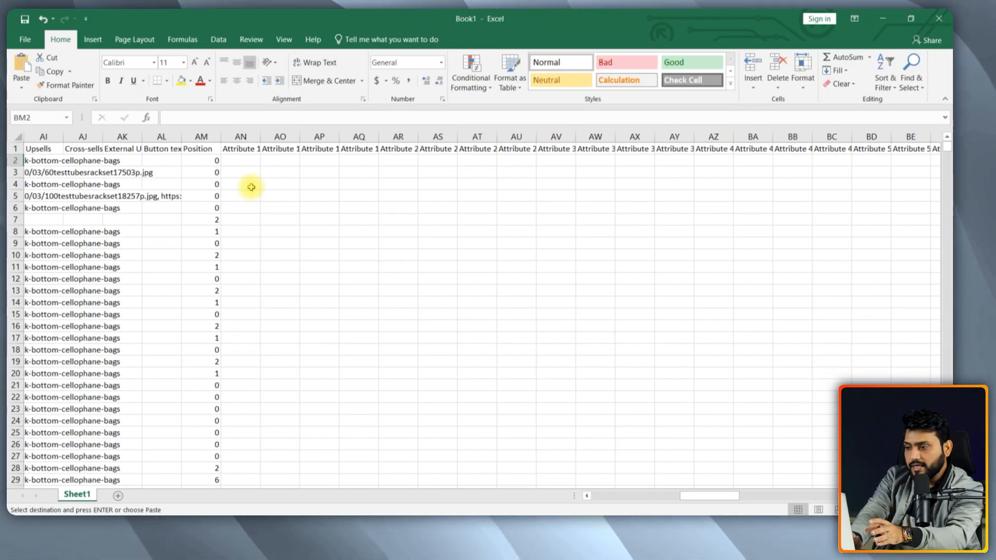
click(240, 160)
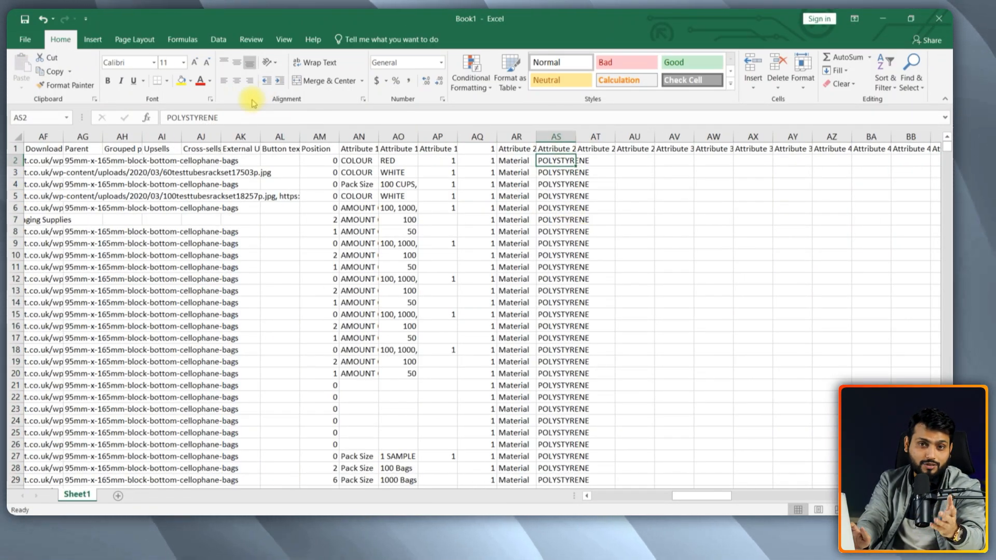
mouse_move(452, 281)
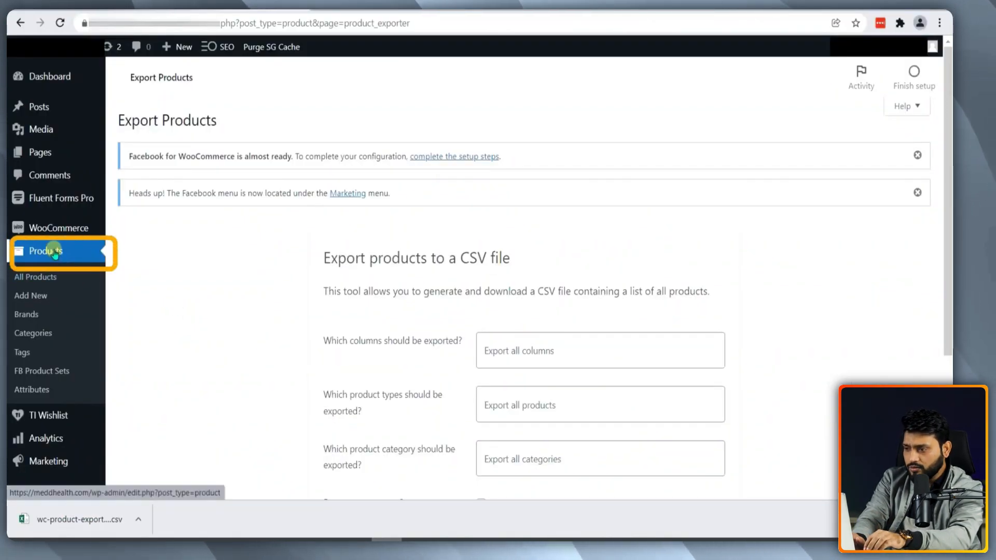
Import wooc.csv through Products > Import, then search the product list for KIM-28810.
click(45, 251)
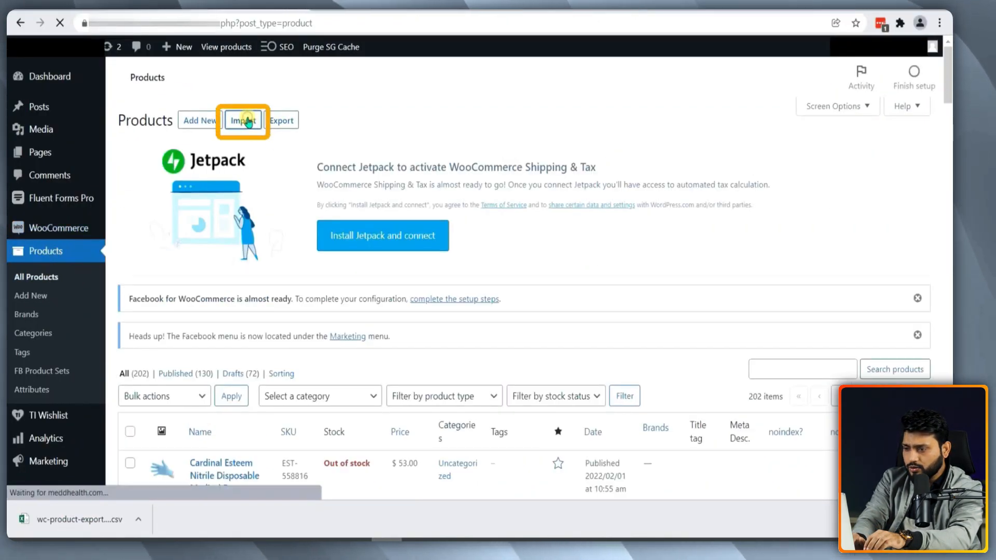
click(242, 120)
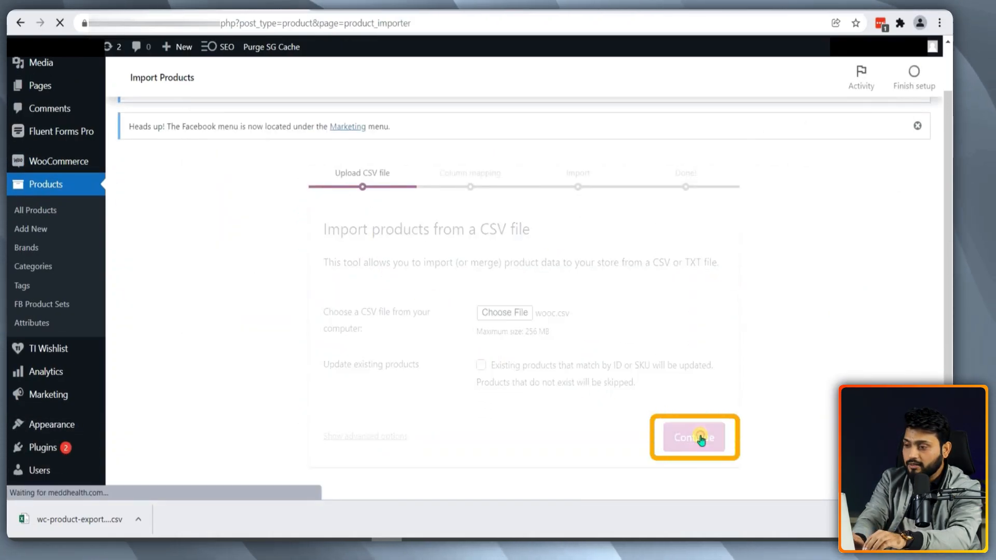
click(693, 437)
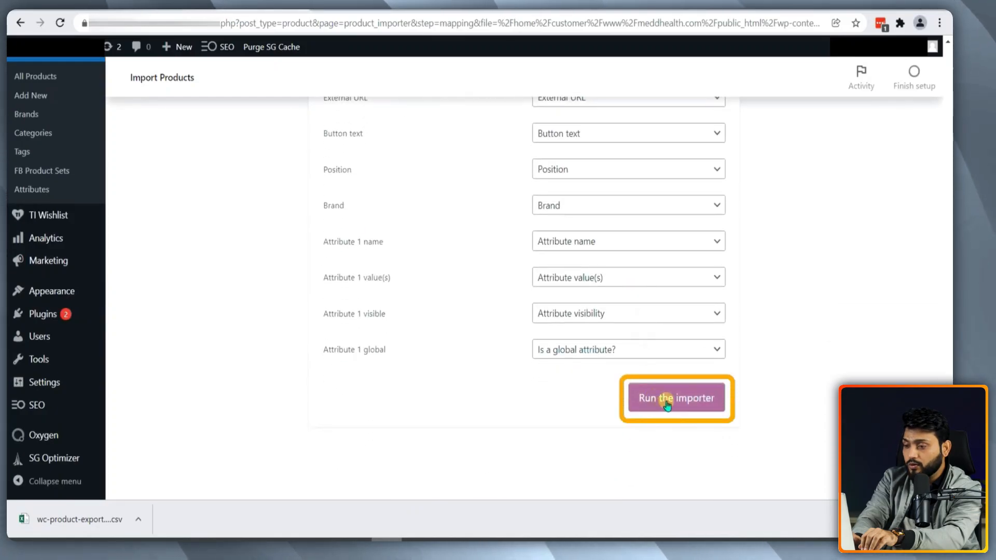
click(676, 398)
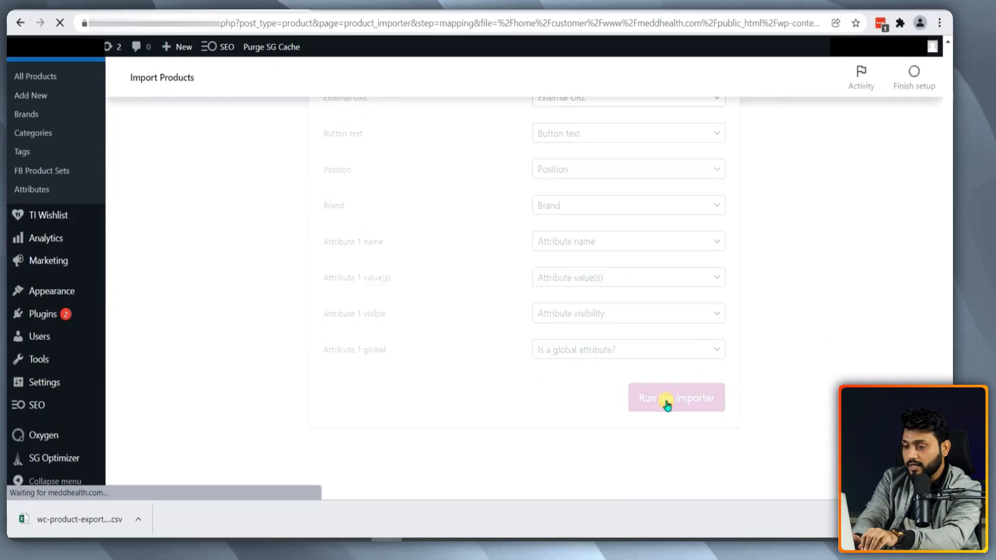
click(676, 398)
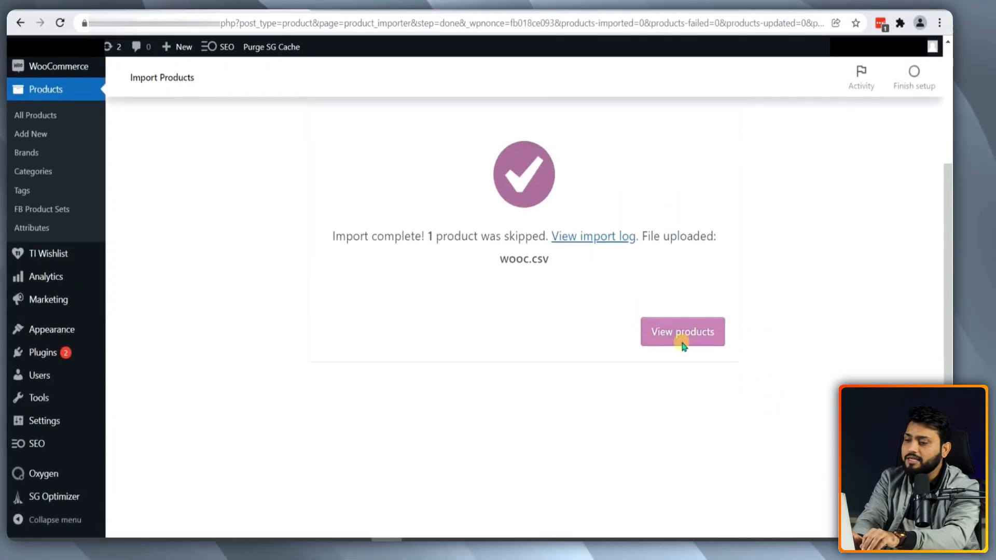
click(682, 331)
text(KIM-28810)
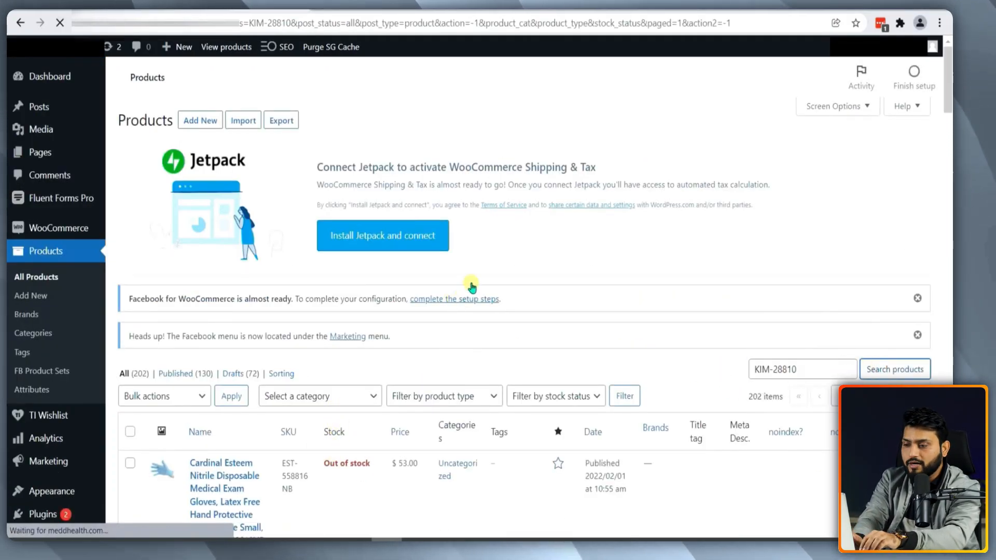
click(895, 369)
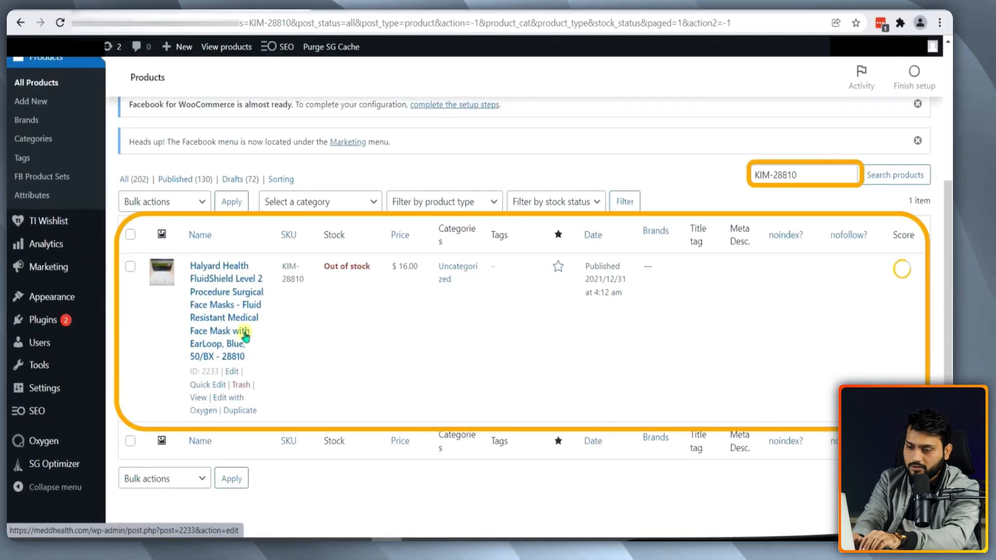